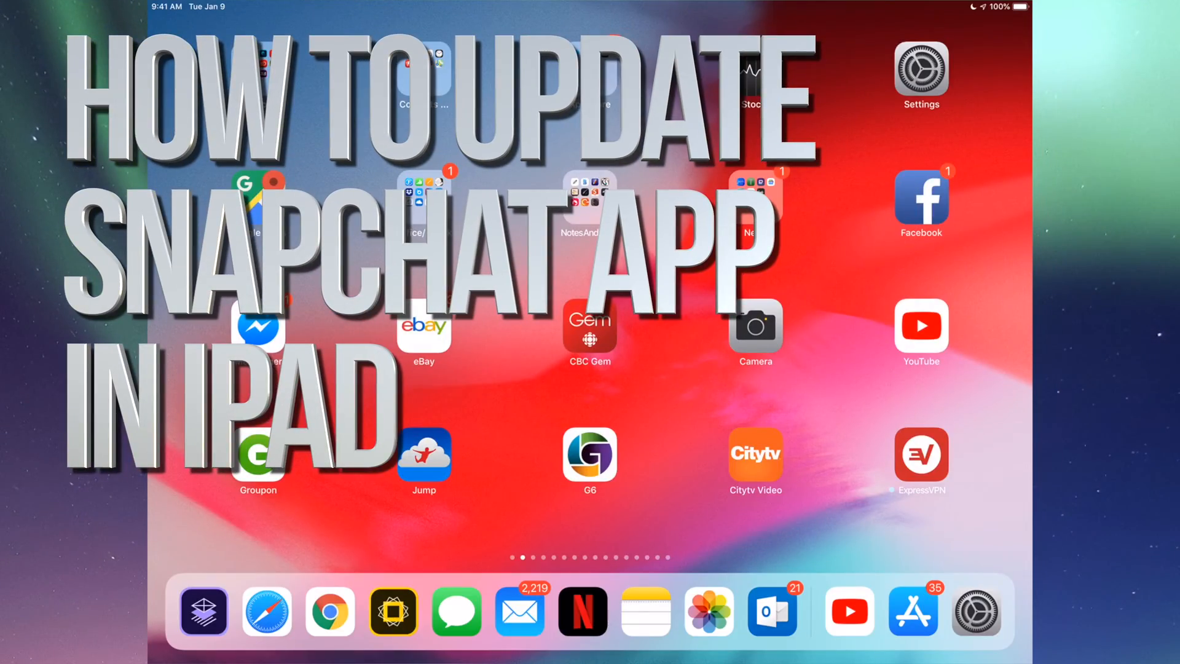
# - Launch the App Store from the Home Screen's App store folder
pyautogui.click(912, 610)
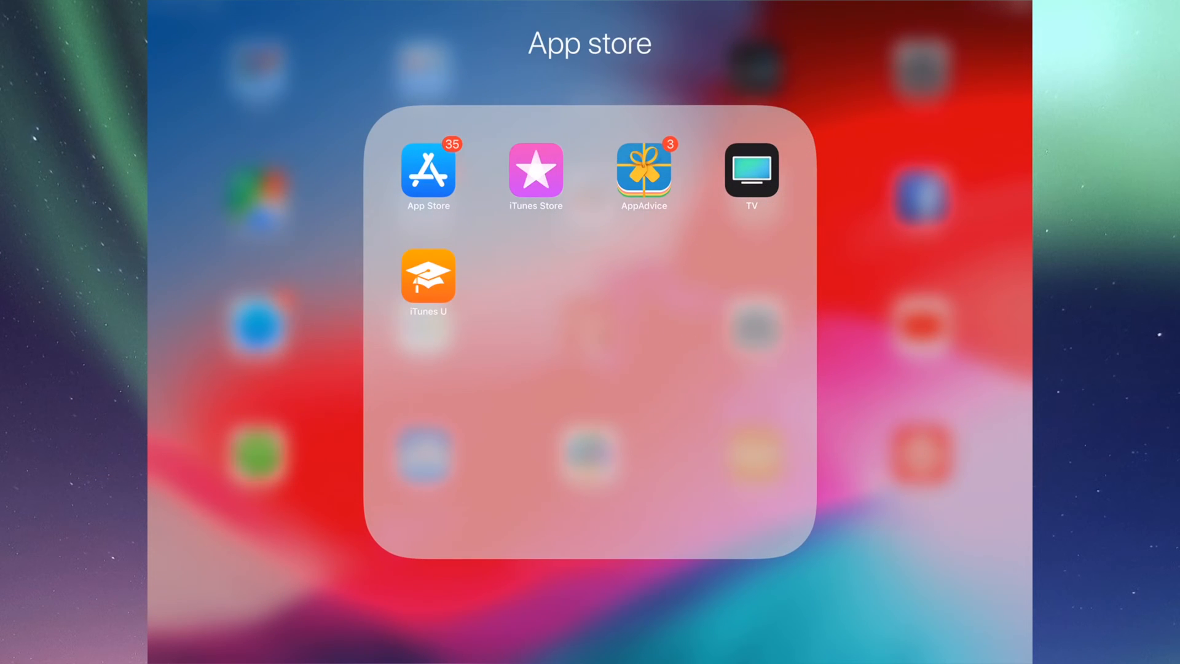
pyautogui.click(427, 167)
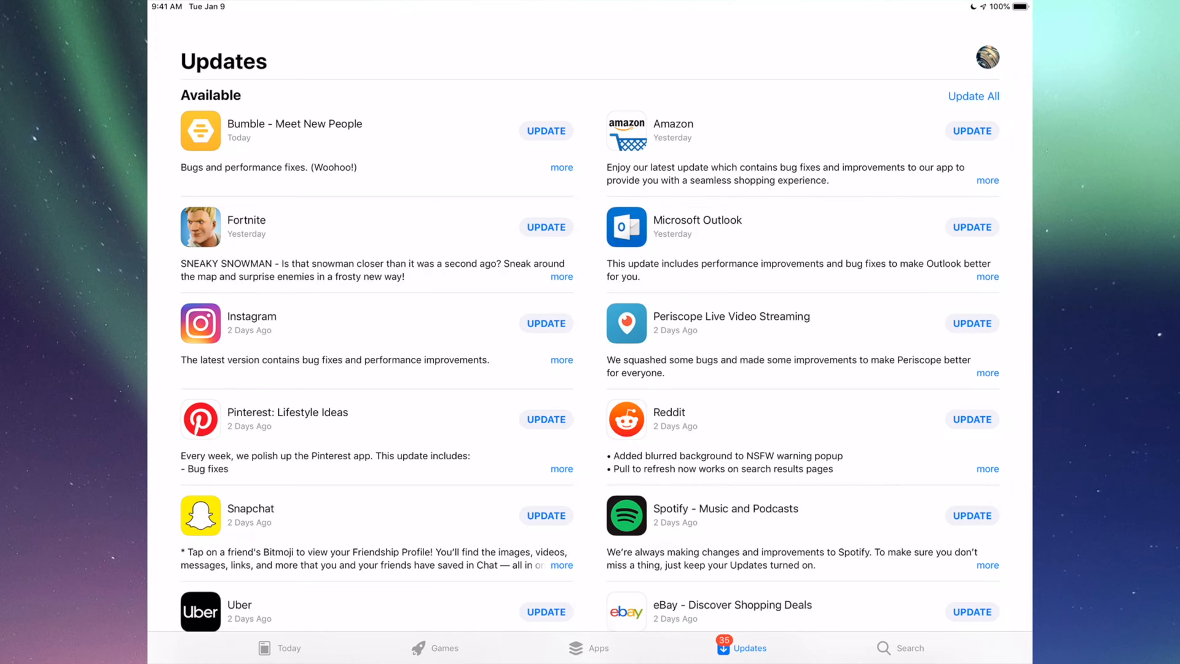
pyautogui.scroll(-3)
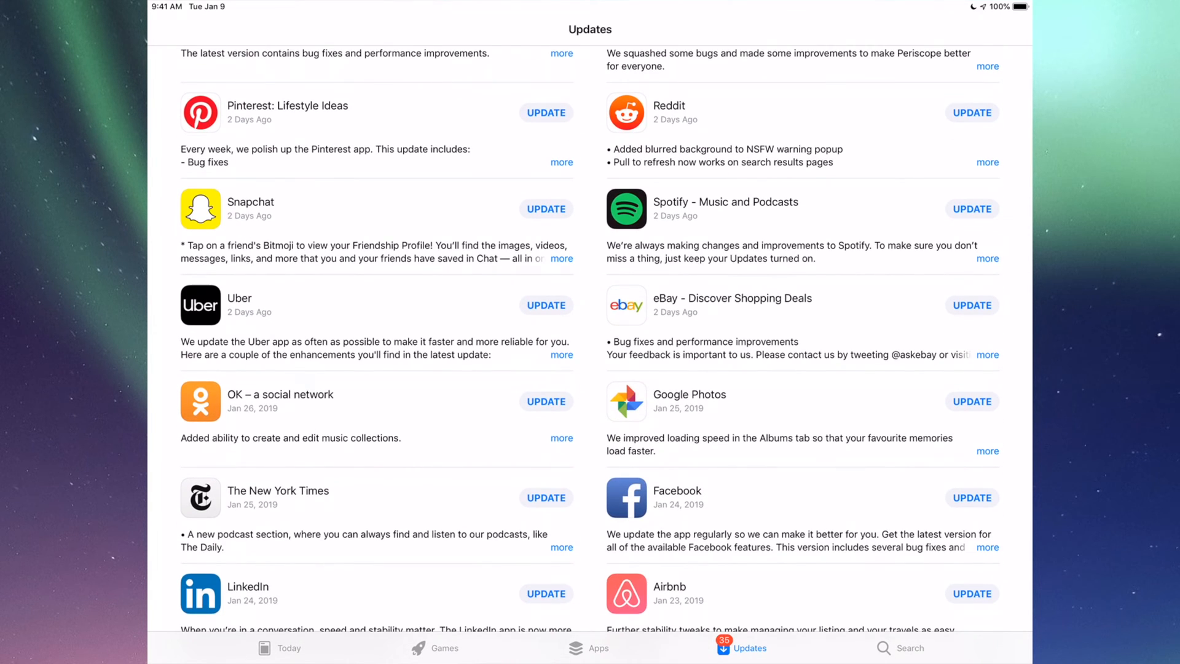
pyautogui.scroll(-3)
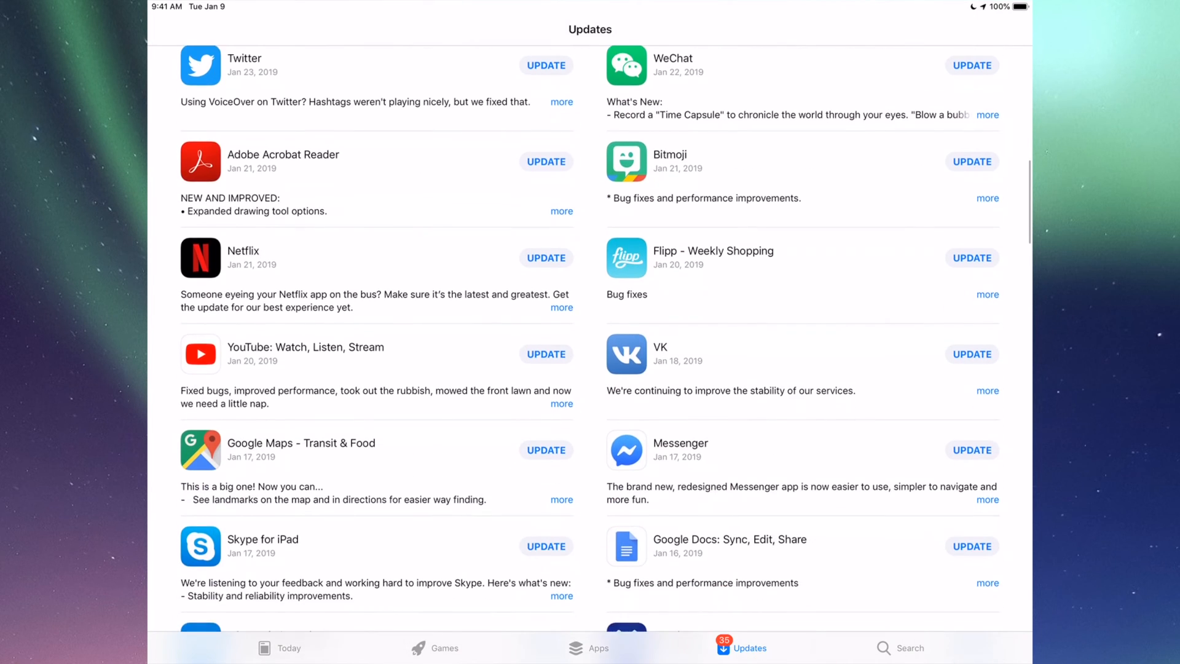
pyautogui.scroll(-3)
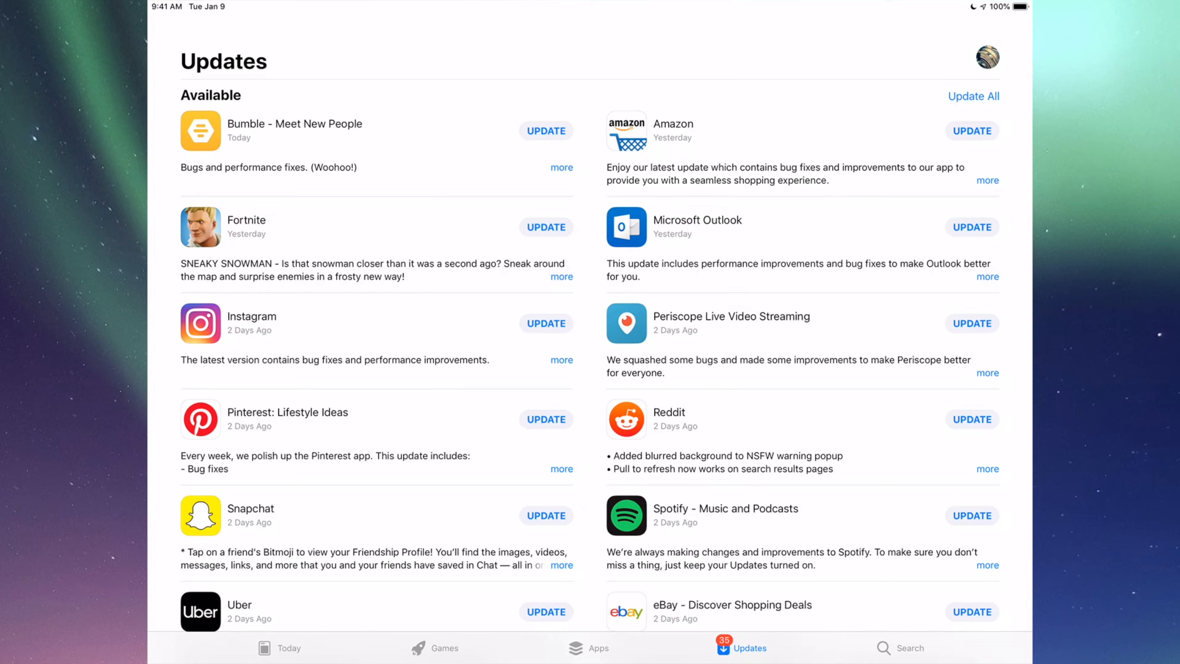
# - Search for Fortnite, start its update, and view it downloading in Updates
pyautogui.click(910, 647)
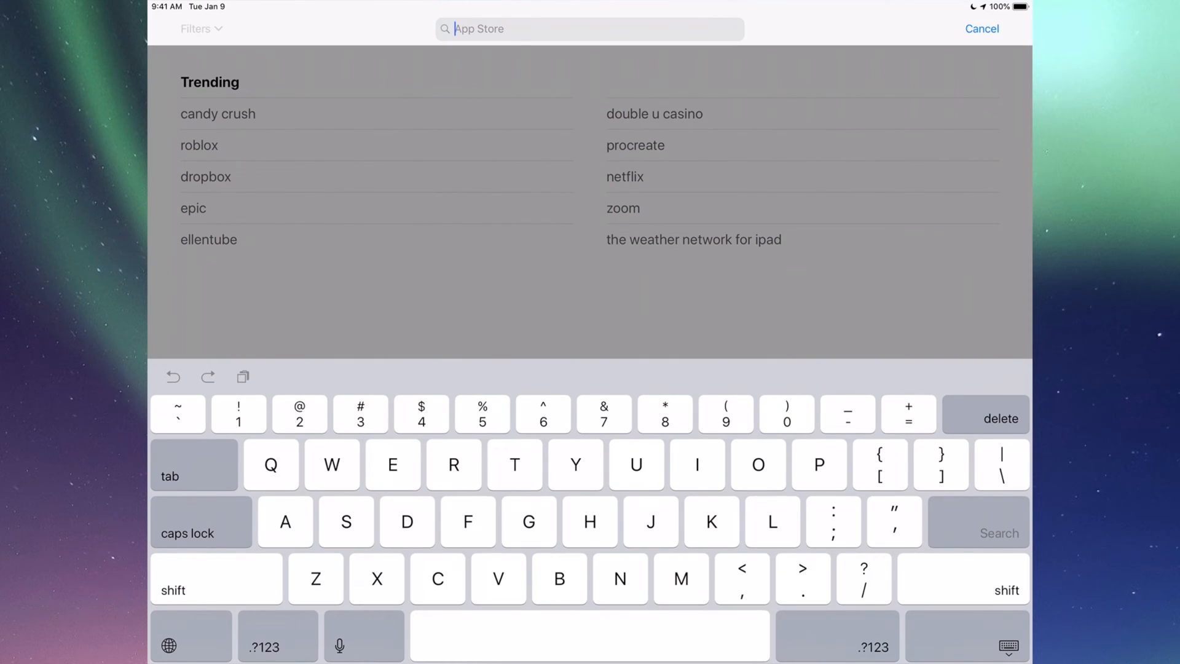
pyautogui.write('Fortnit')
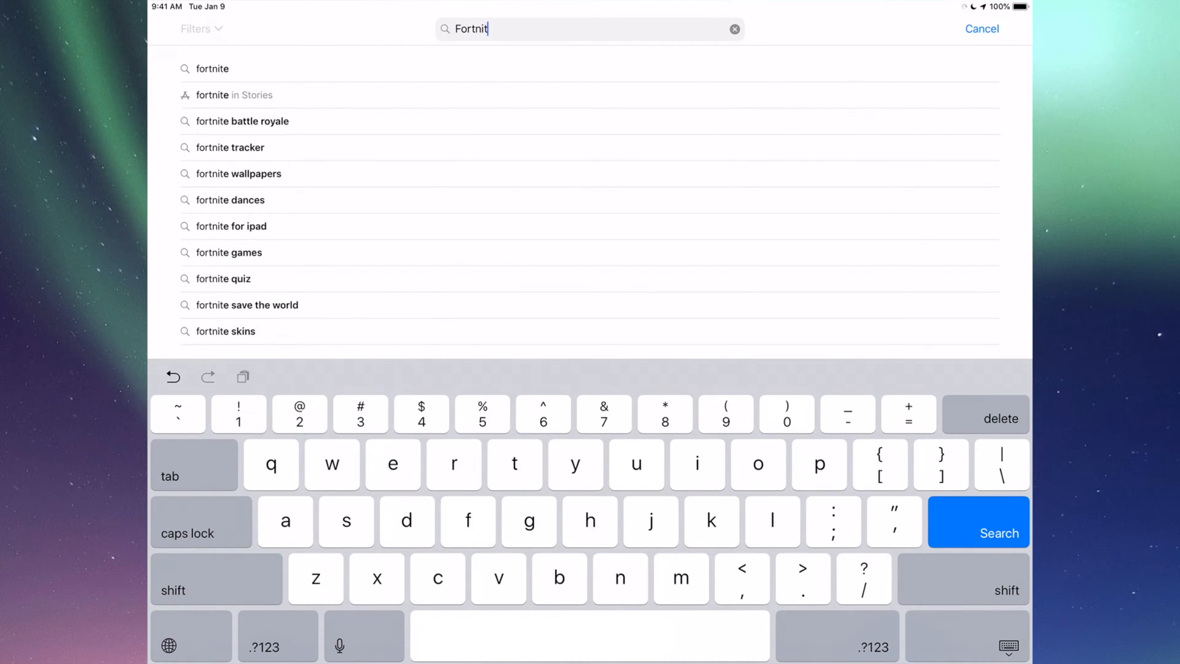
pyautogui.click(978, 533)
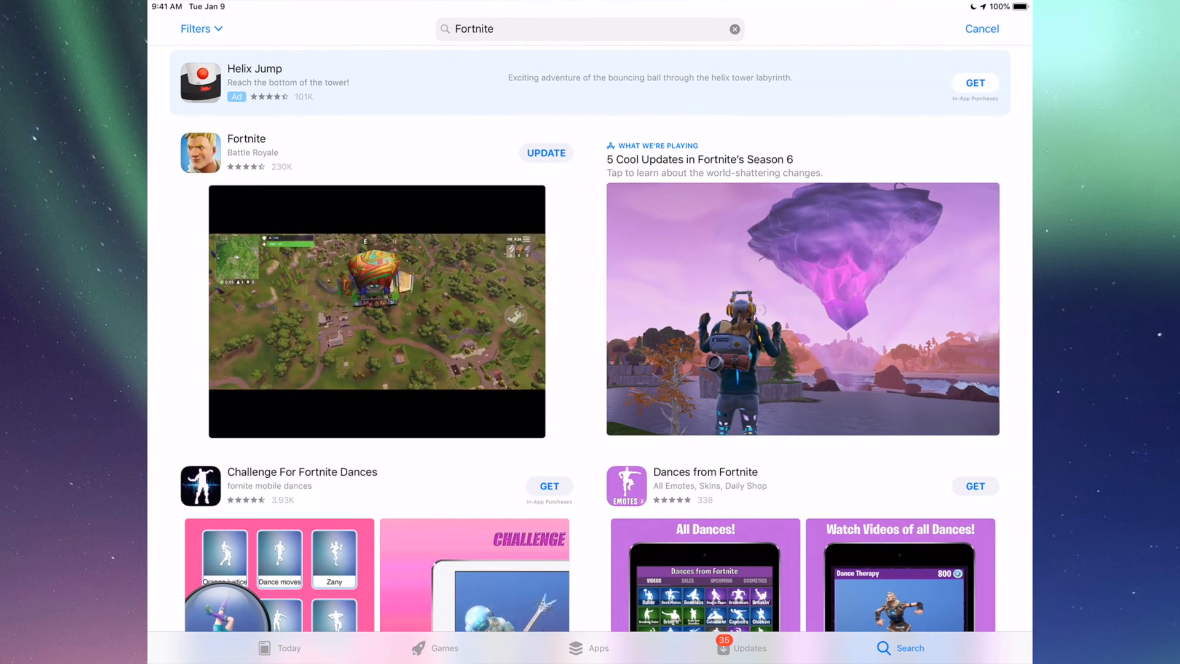
pyautogui.click(546, 153)
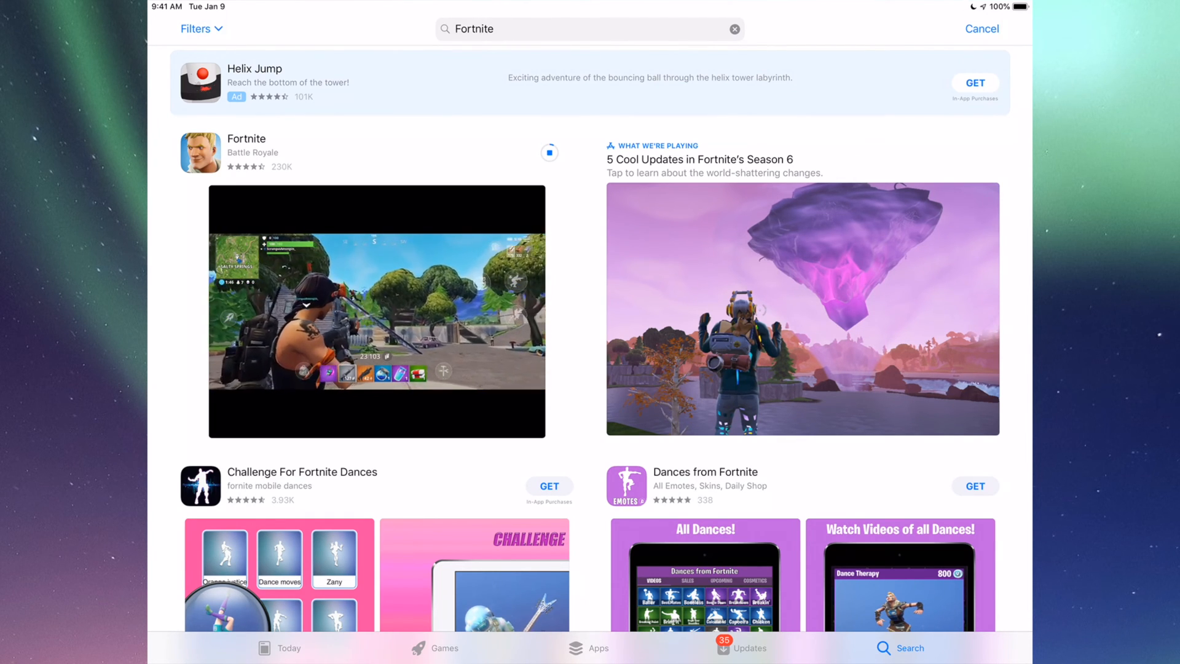
pyautogui.click(741, 647)
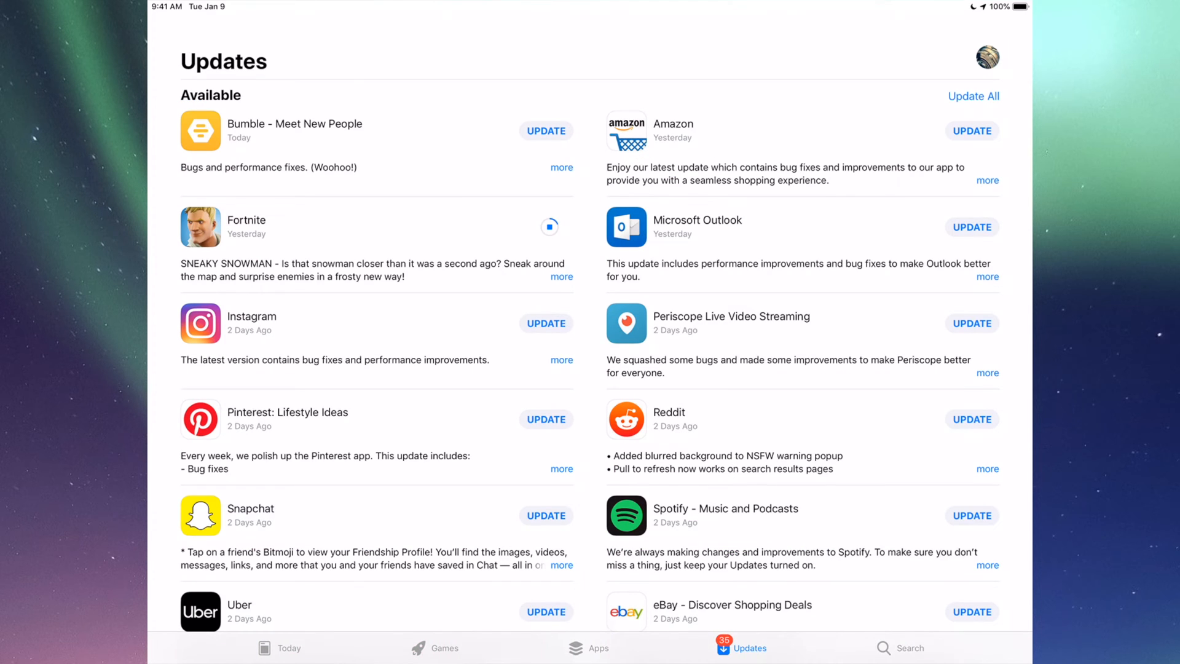
# - Search for Instagram, start its update, then go to the Home Screen
pyautogui.click(911, 647)
pyautogui.write('Instagram')
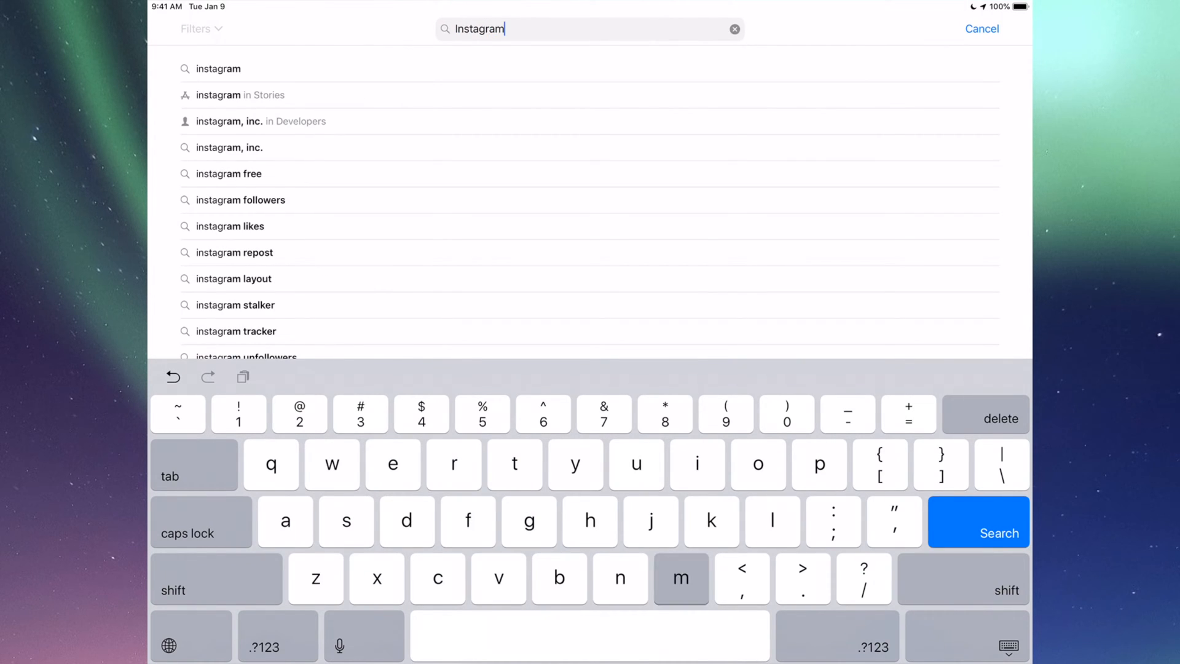
pyautogui.click(978, 532)
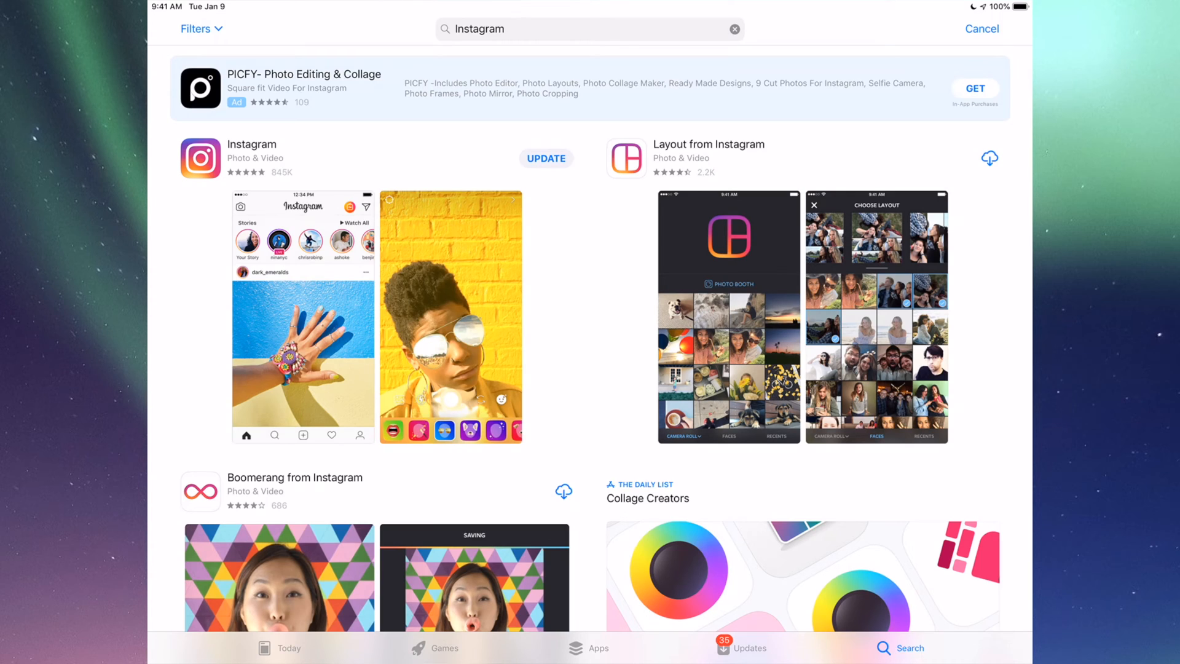
pyautogui.click(546, 158)
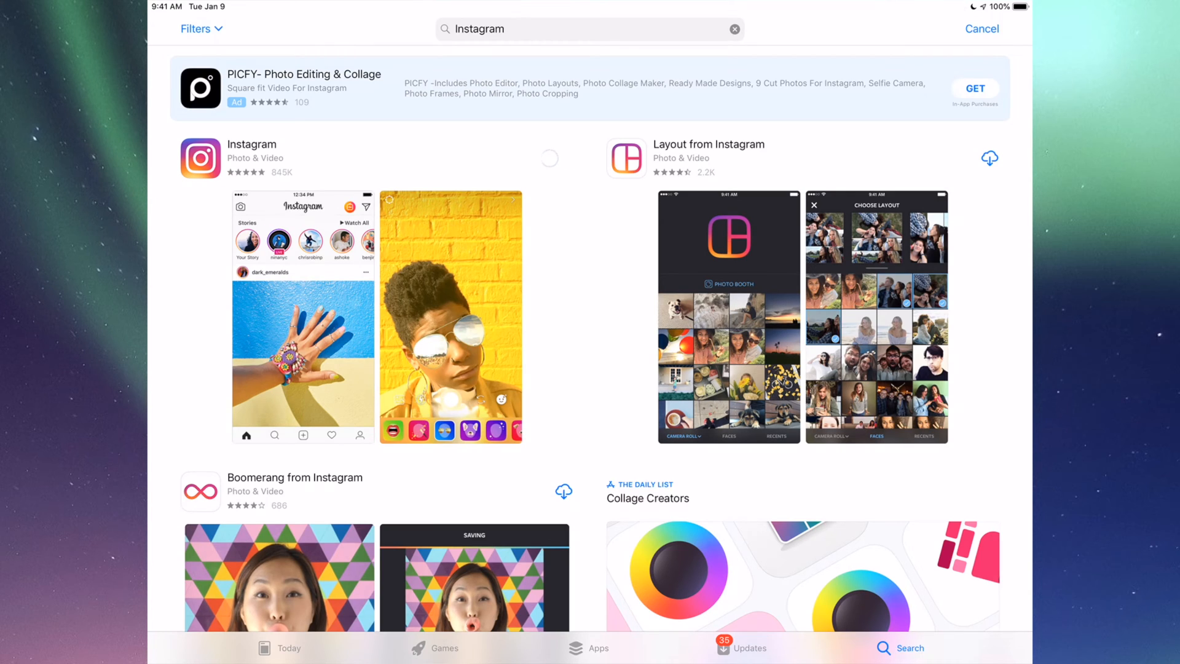
pyautogui.click(549, 158)
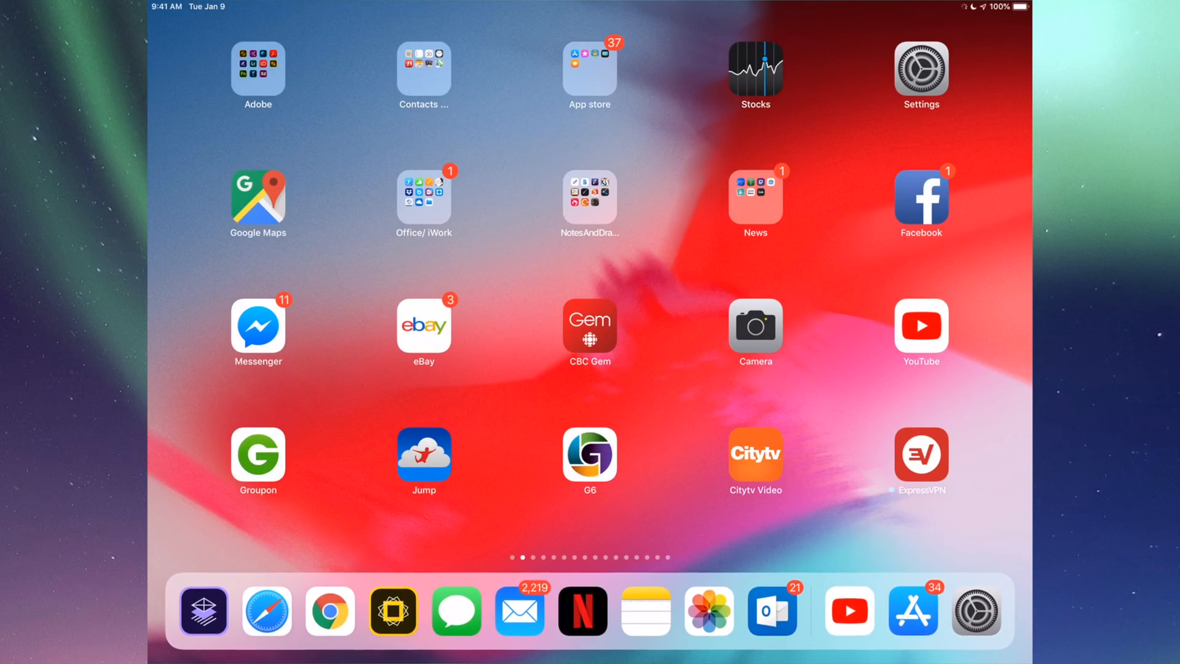
# - Confirm iOS 12.1.3 is up to date in Settings' Software Update, then return to App Store
pyautogui.click(919, 71)
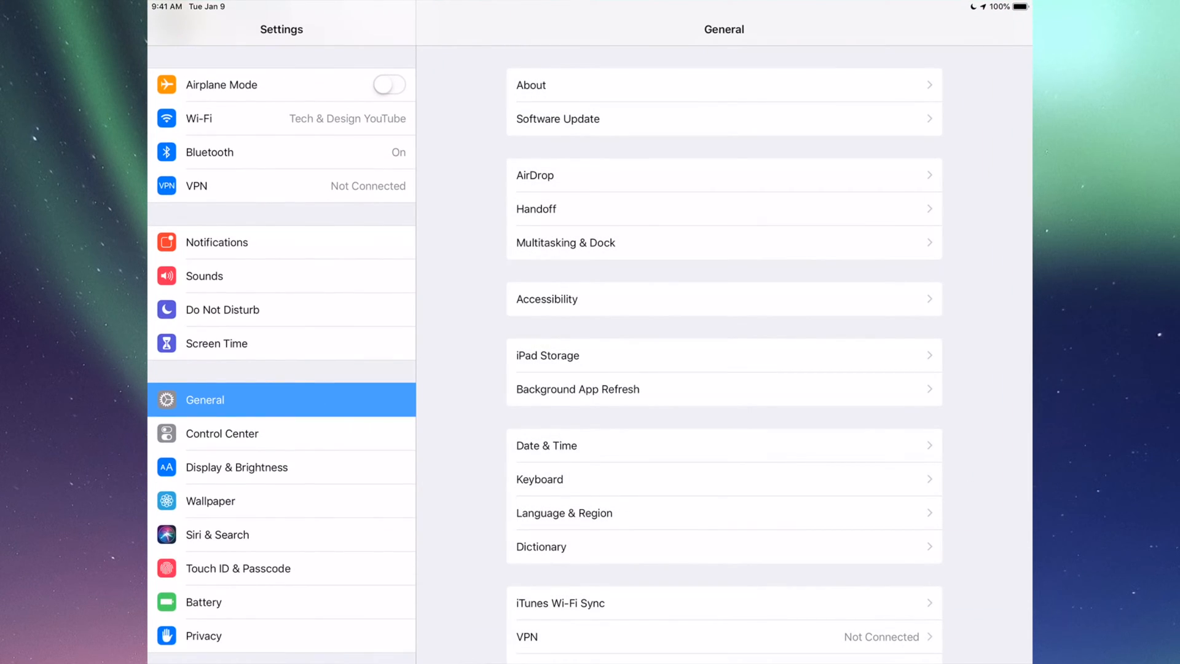
pyautogui.scroll(-3)
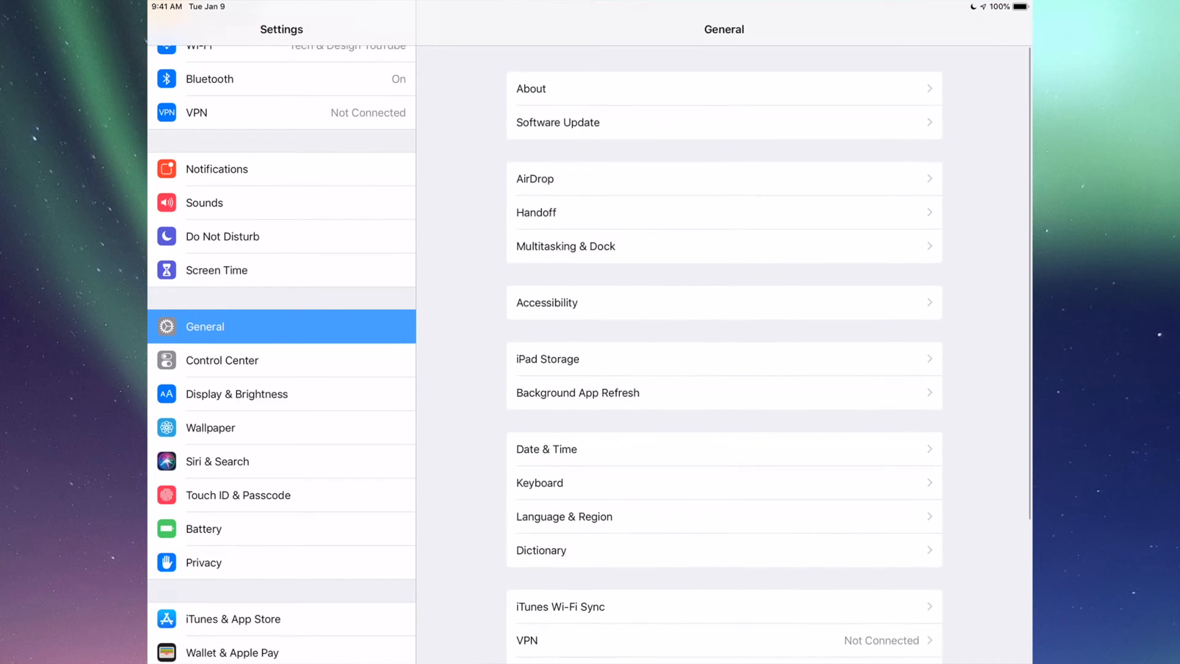
pyautogui.click(557, 121)
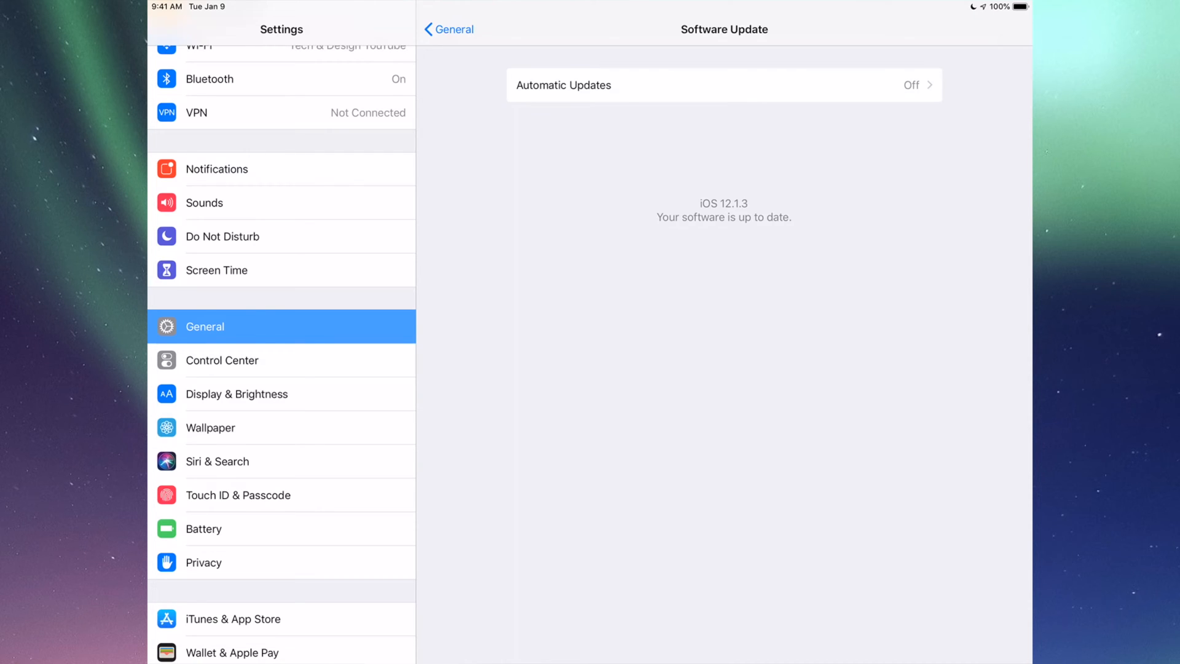
pyautogui.press('home')
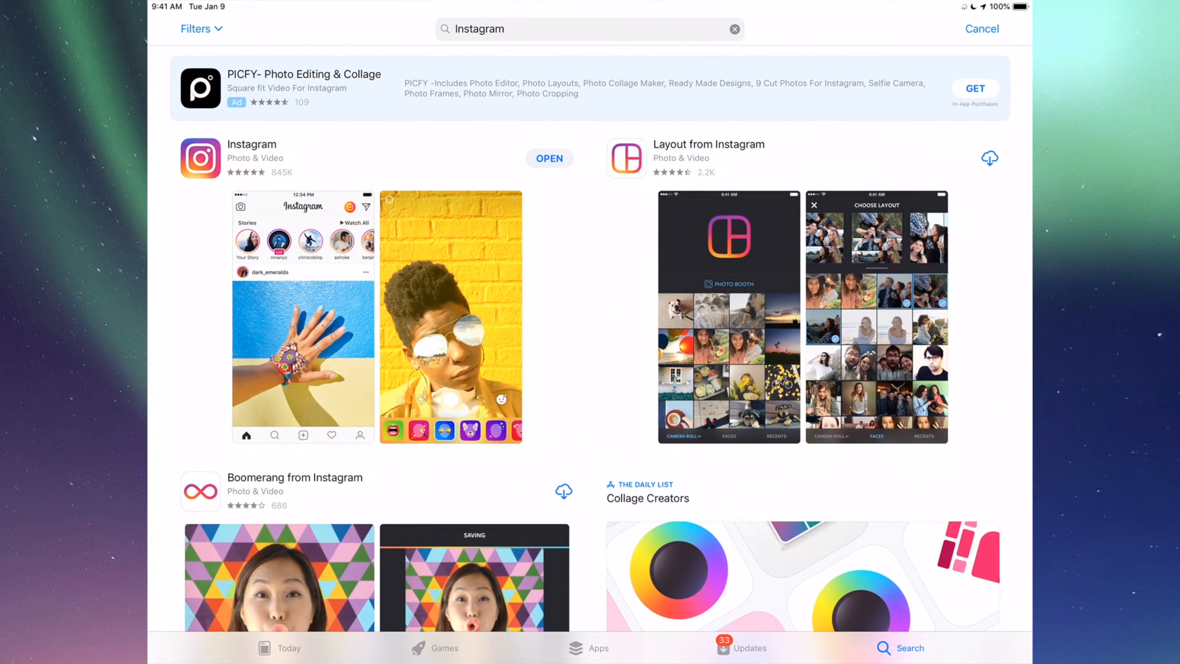
# - View the pending updates list, then dismiss the app switcher to the Home Screen
pyautogui.click(751, 647)
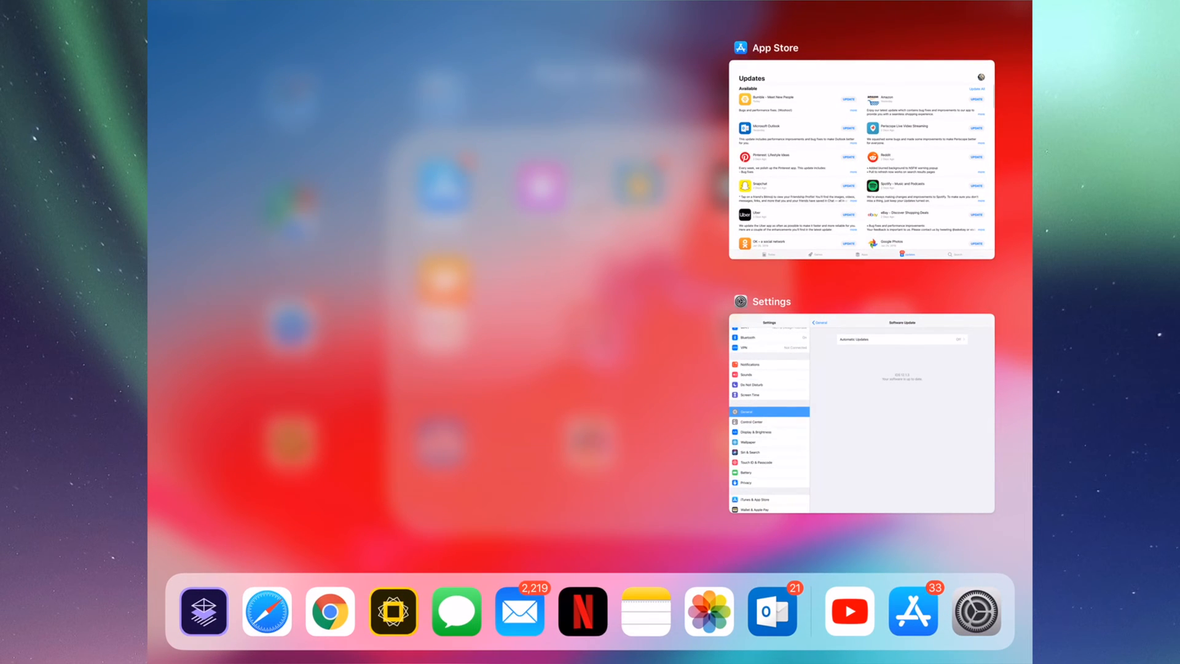
pyautogui.click(861, 410)
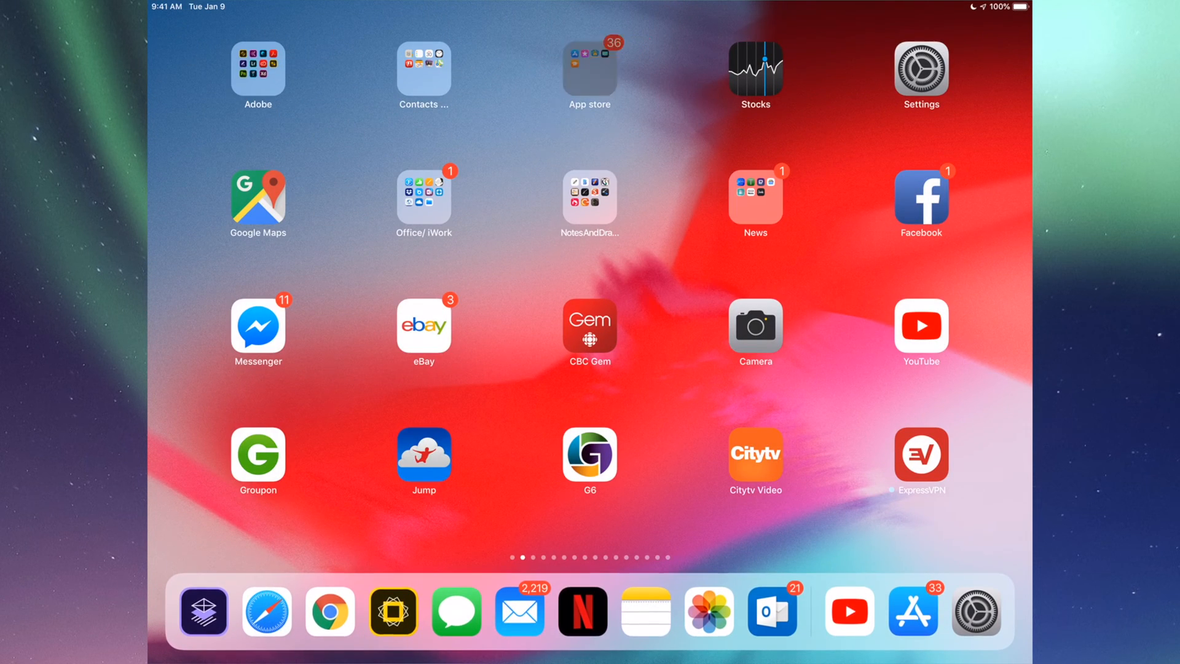
# - Reopen the App Store from the App store folder, showing 33 pending updates
pyautogui.click(590, 68)
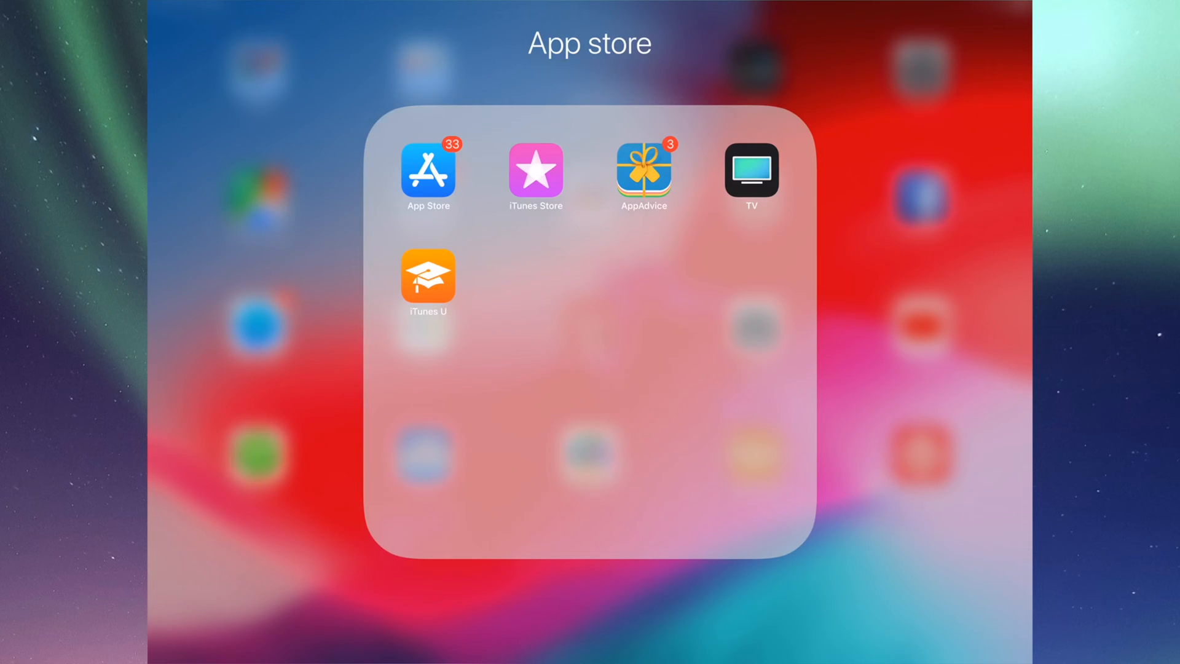
pyautogui.click(427, 170)
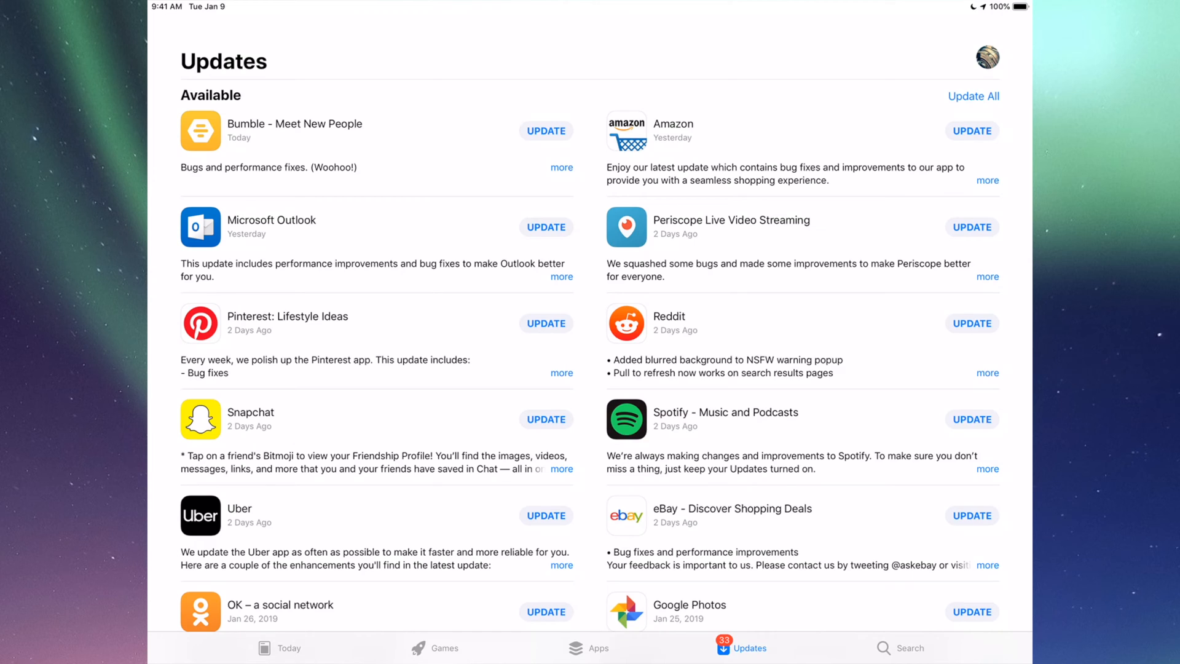
# - Start updates for Bumble, Microsoft Outlook, Uber, LinkedIn and the other listed apps
pyautogui.click(973, 96)
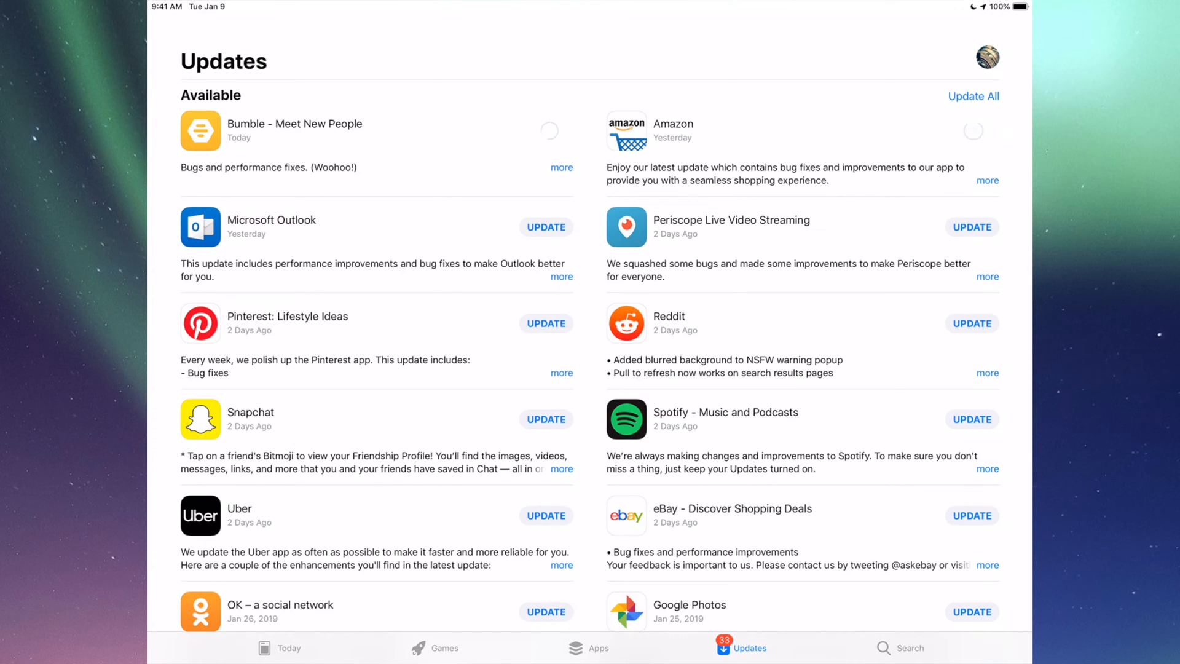
pyautogui.click(546, 227)
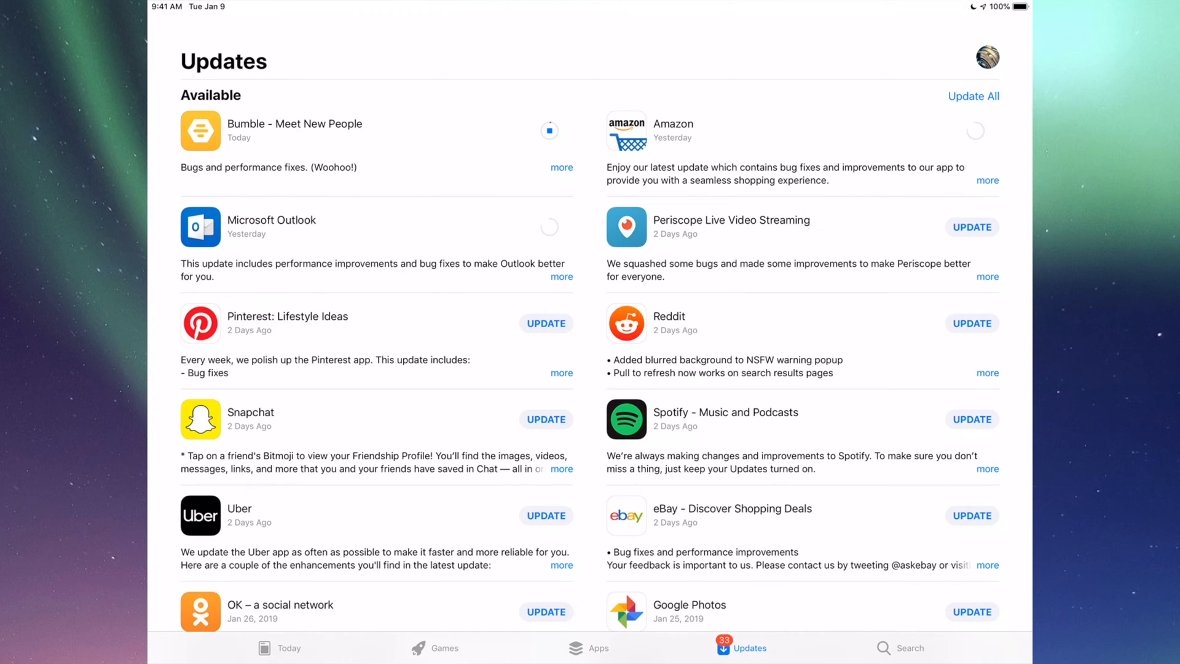
pyautogui.click(973, 96)
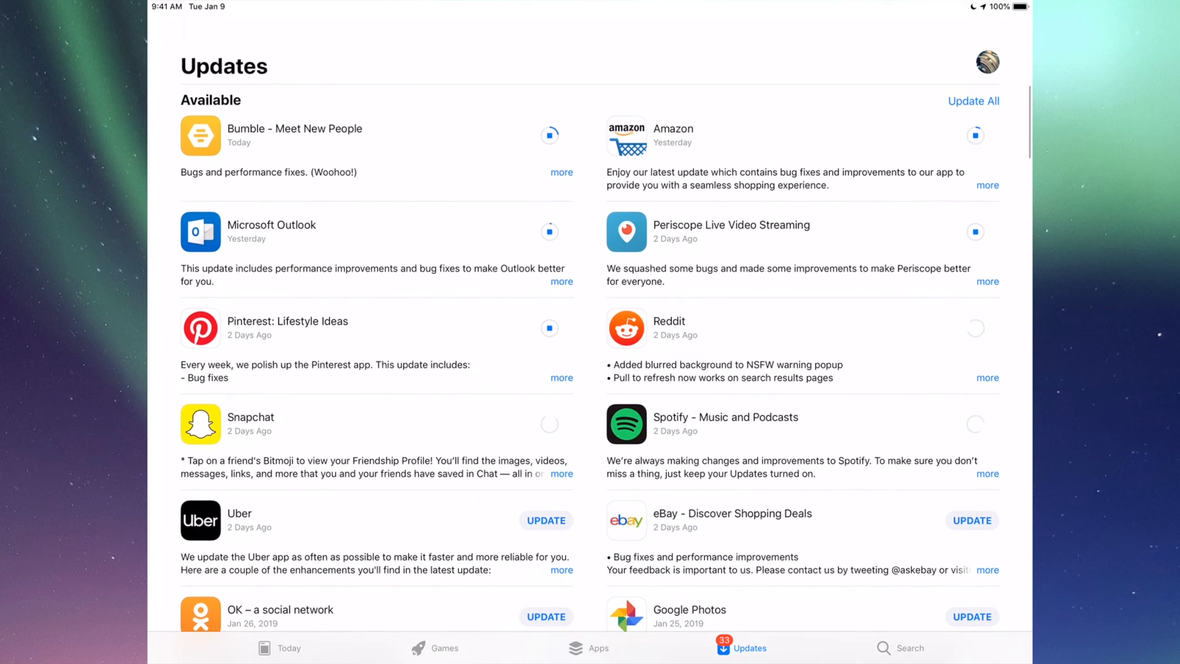
pyautogui.scroll(3)
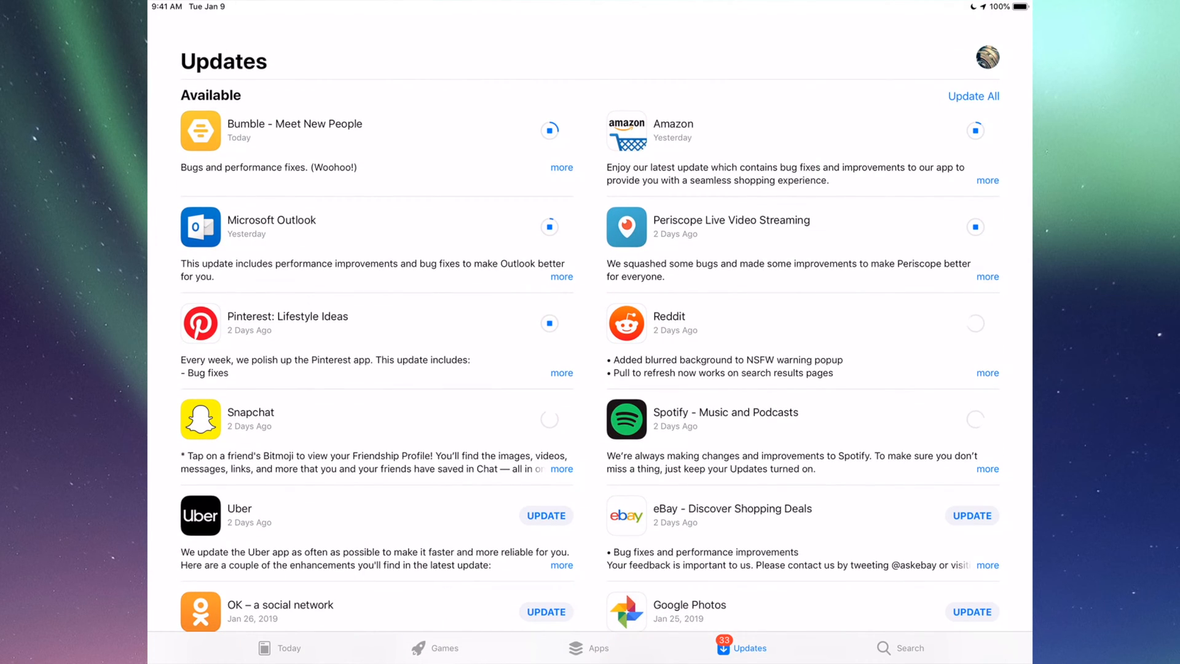
pyautogui.scroll(3)
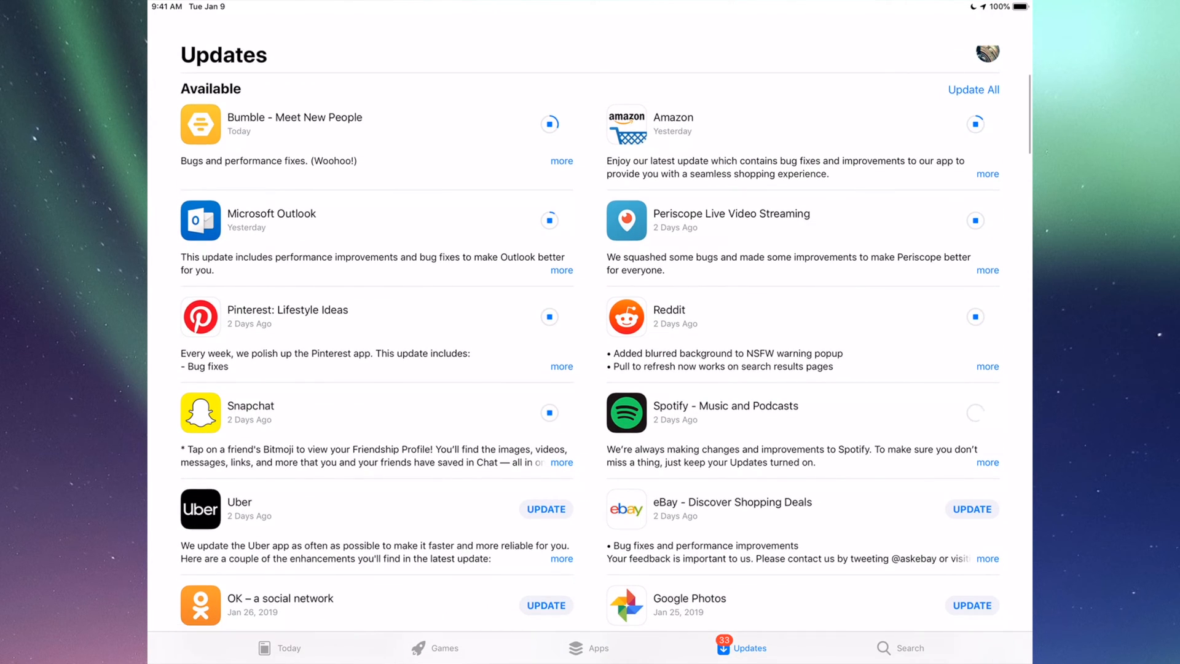
pyautogui.scroll(-3)
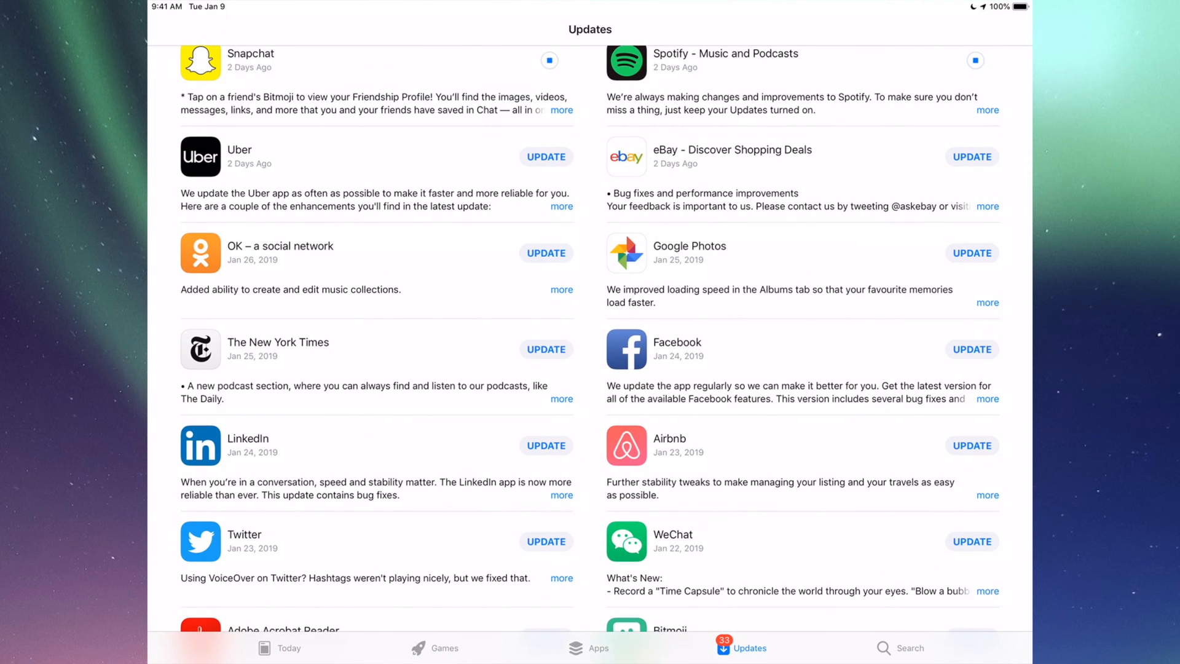
pyautogui.click(546, 157)
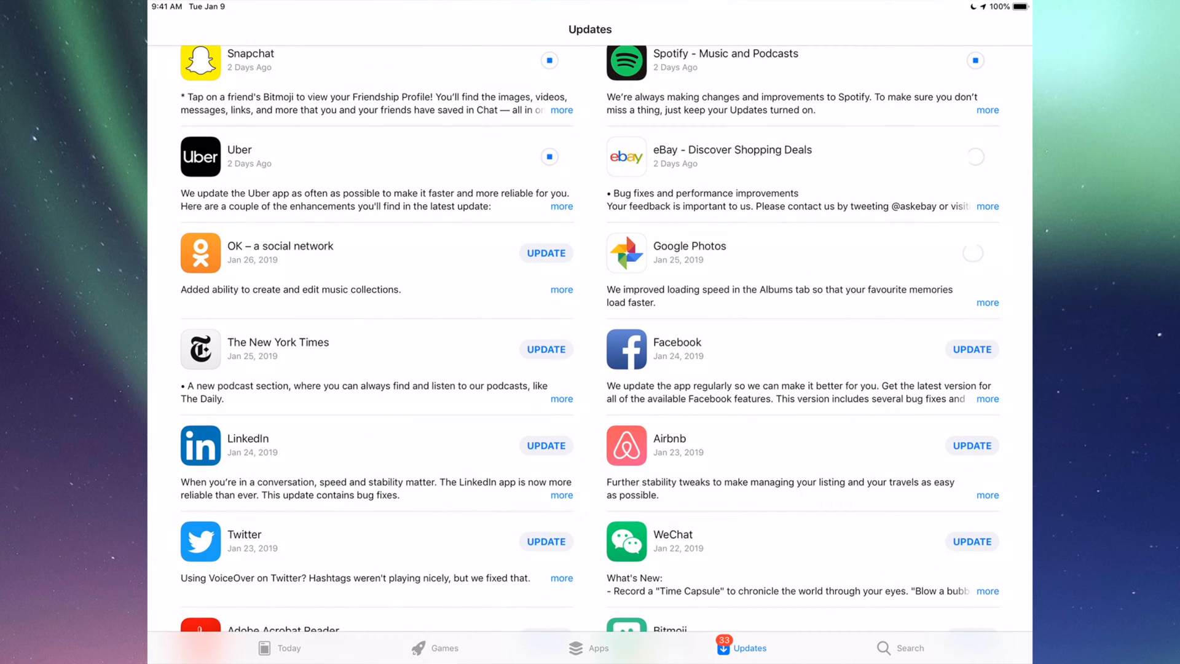
pyautogui.scroll(-3)
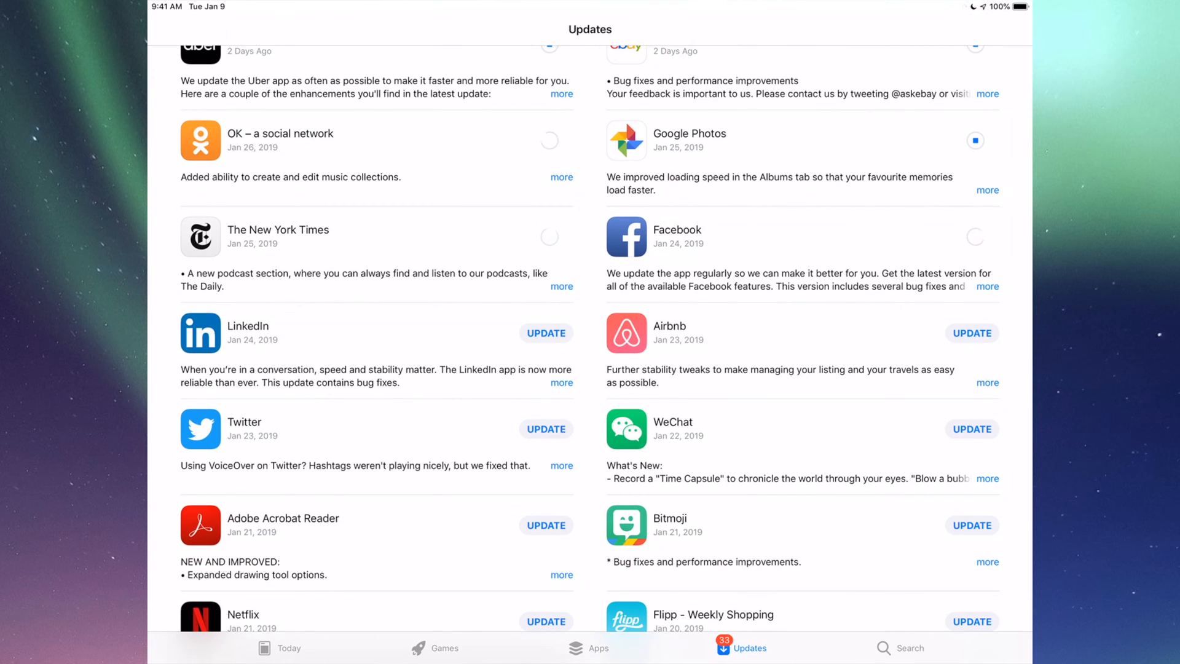
pyautogui.click(546, 332)
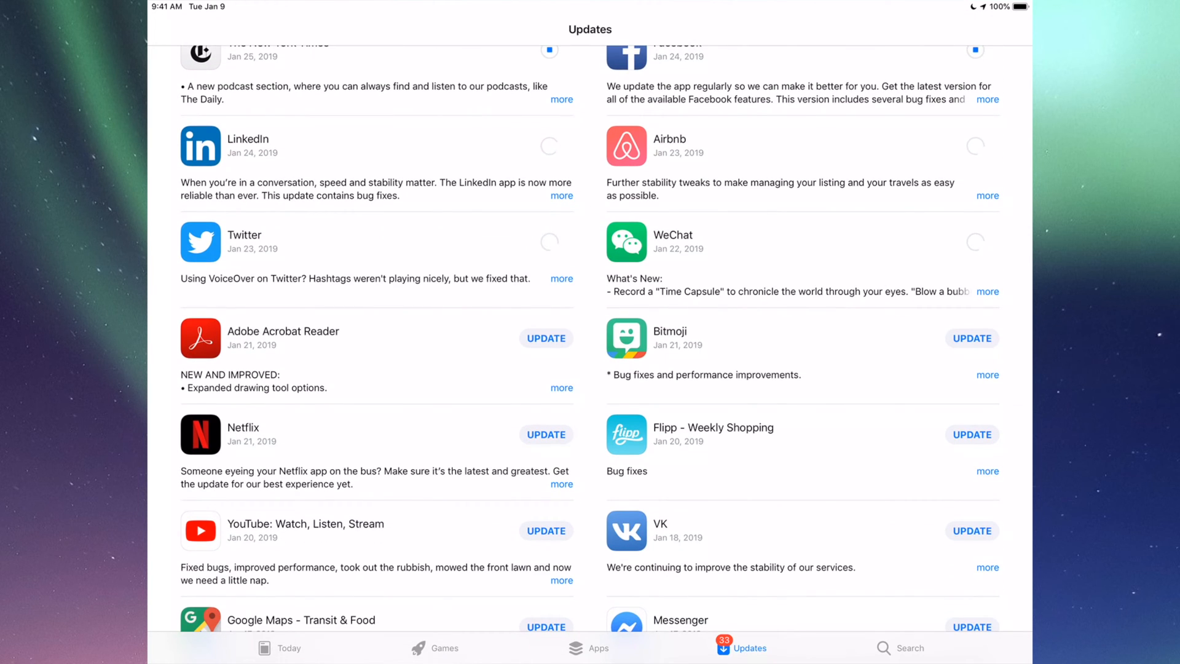
# - Start updates for Google Maps, Google Docs and the remaining apps, then scroll back up
pyautogui.scroll(-3)
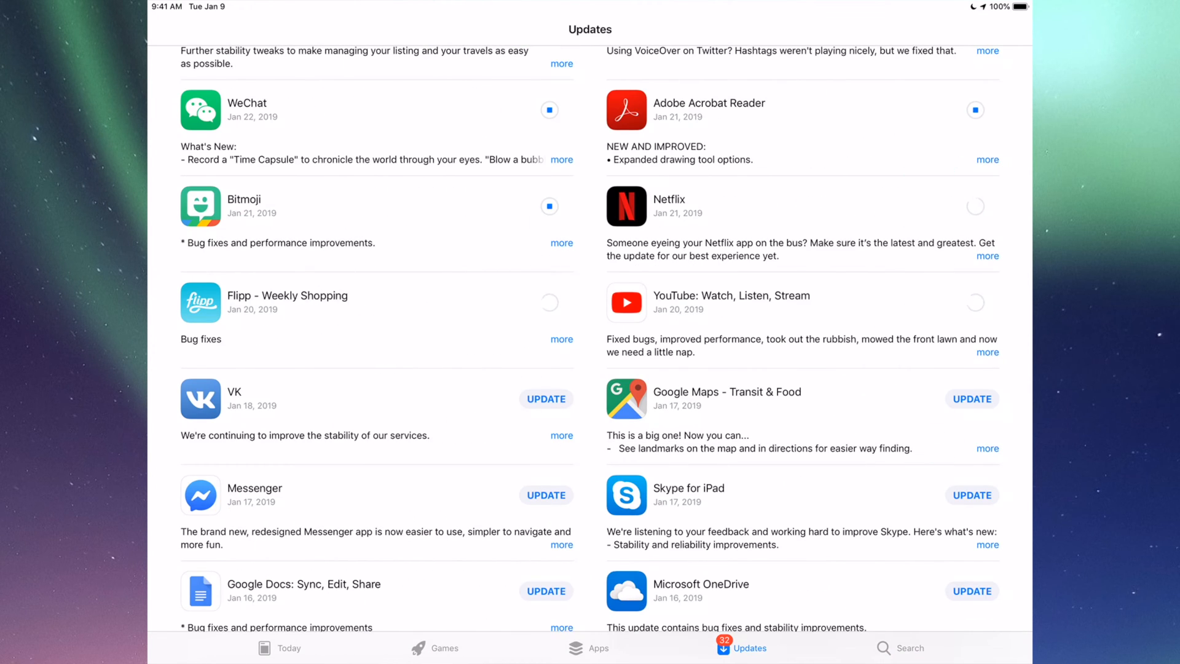
pyautogui.click(971, 398)
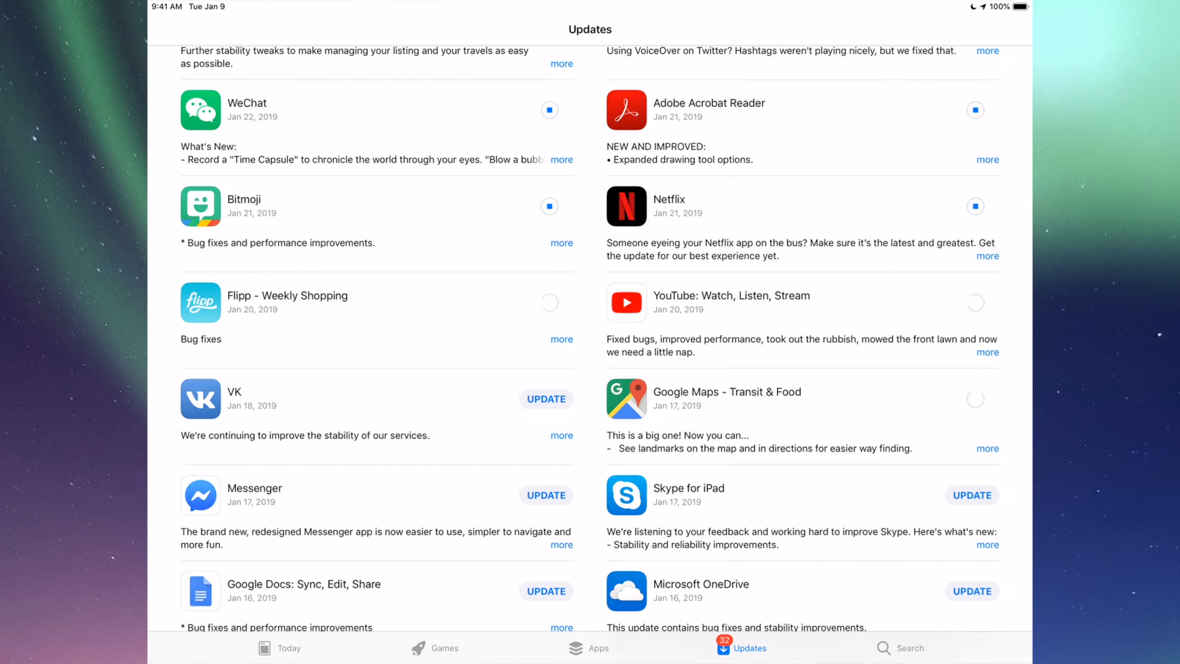
pyautogui.scroll(-3)
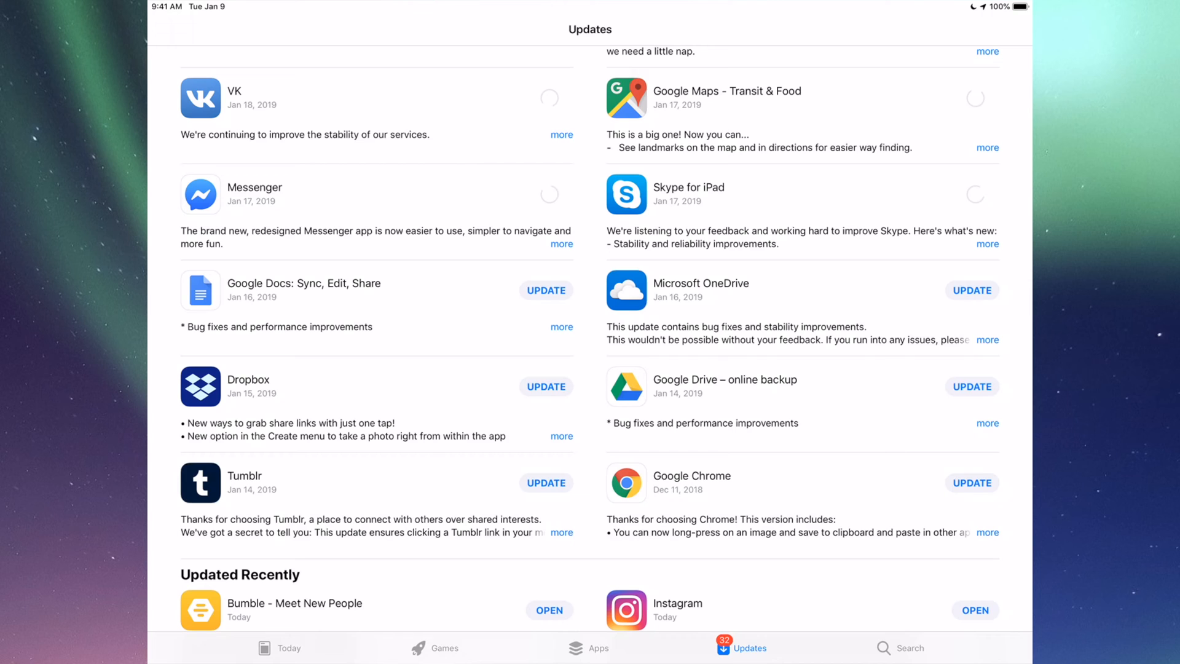
pyautogui.click(546, 291)
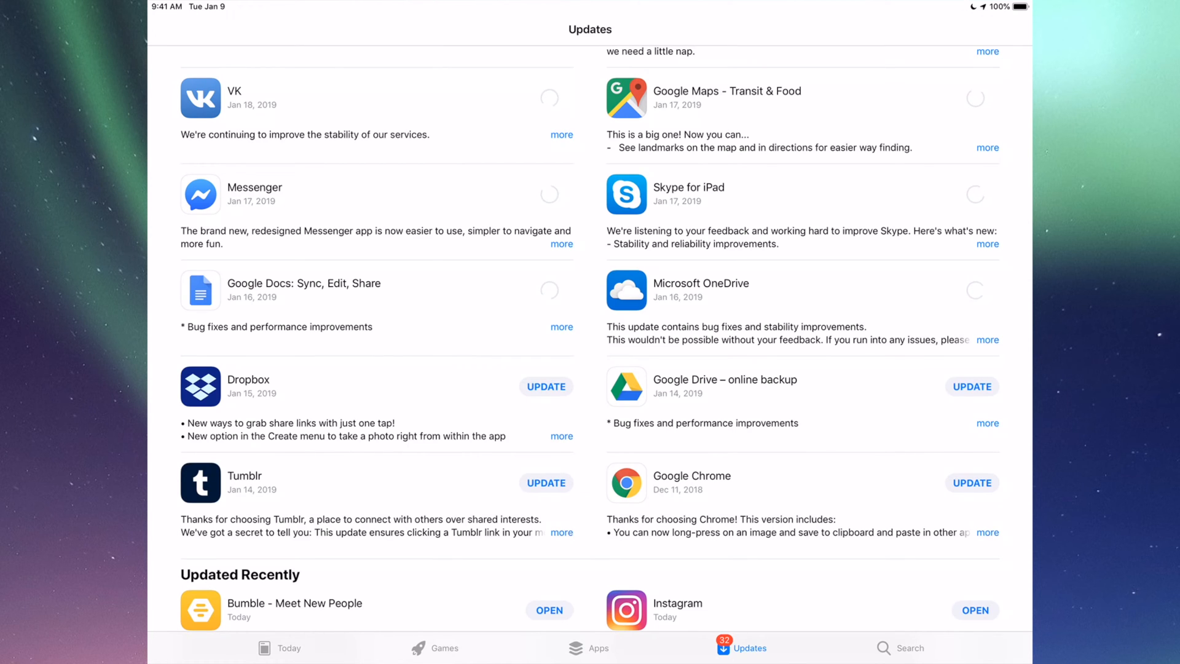
pyautogui.scroll(-3)
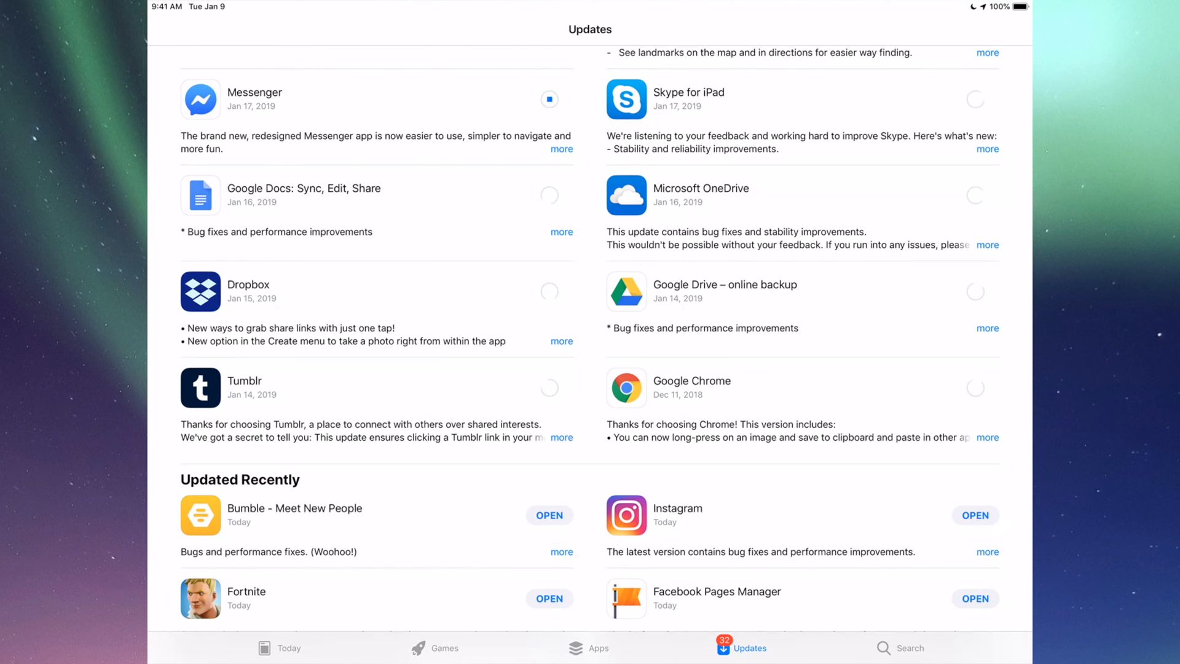
pyautogui.scroll(3)
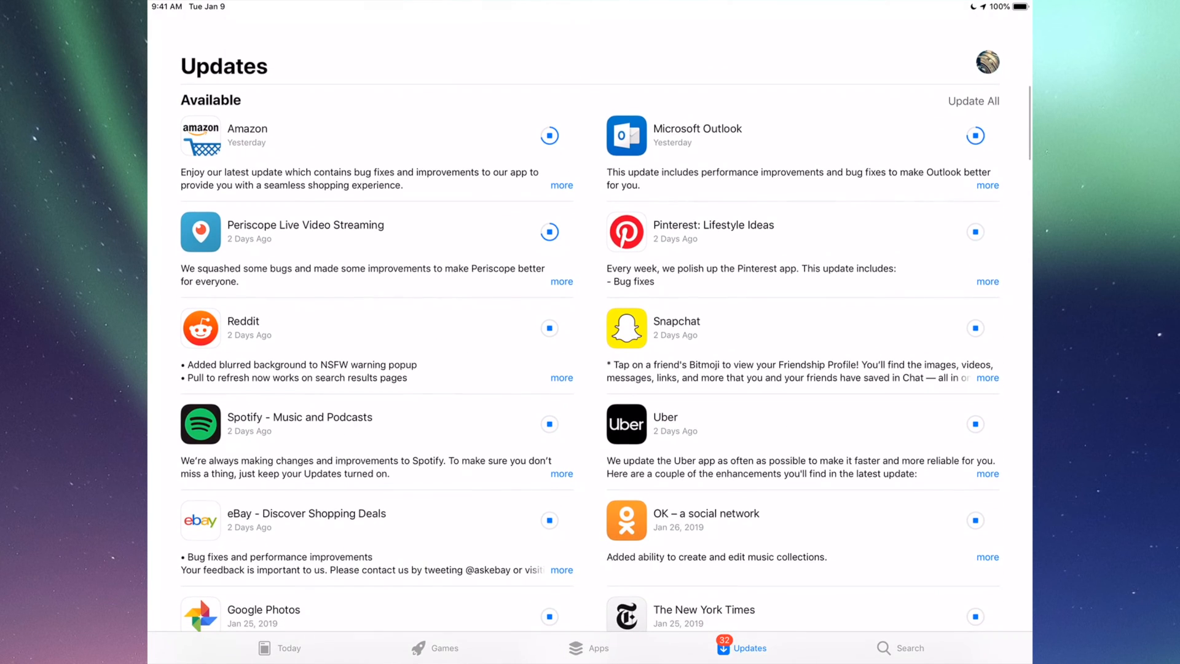
pyautogui.scroll(3)
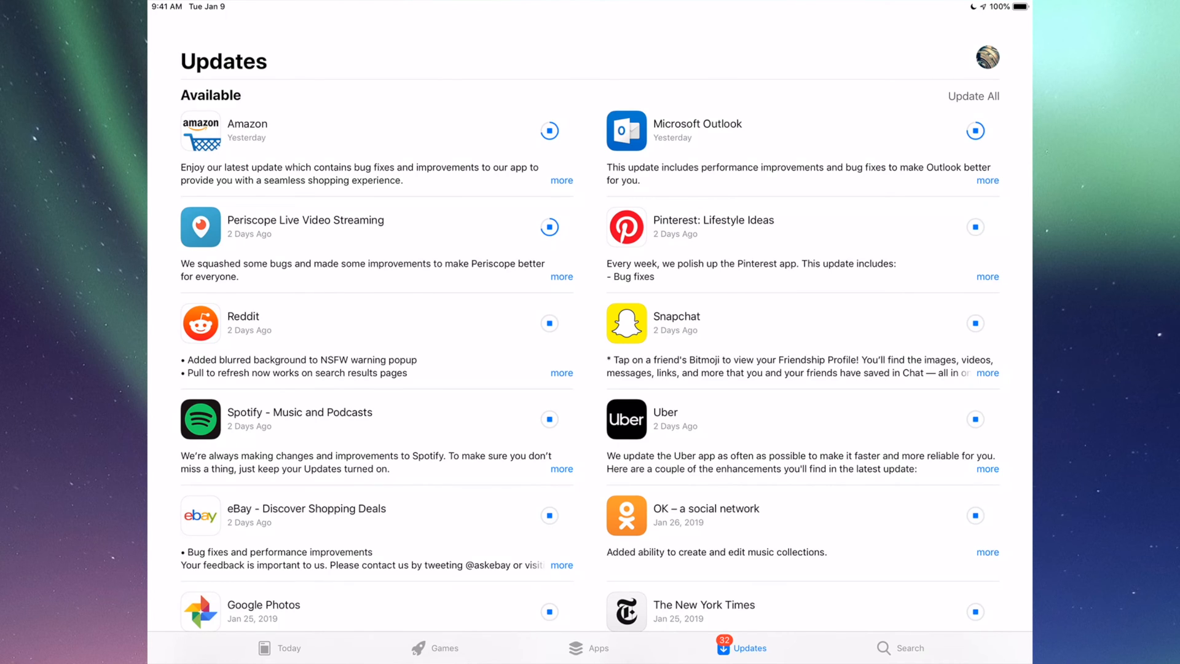
pyautogui.scroll(-3)
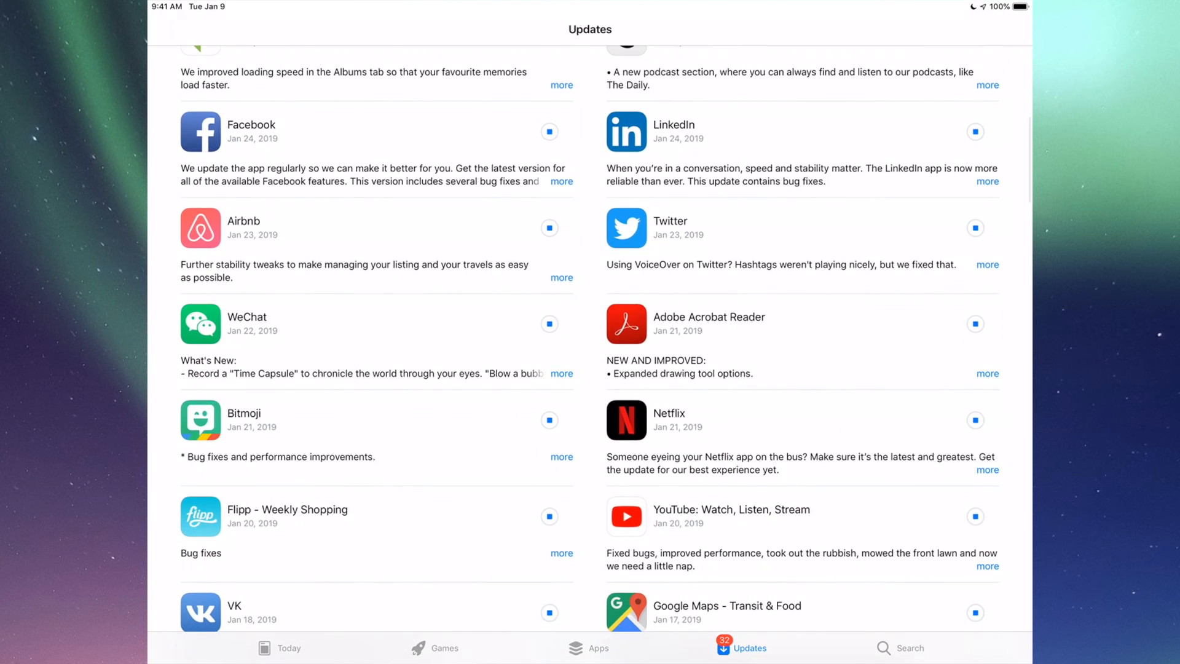
pyautogui.scroll(-3)
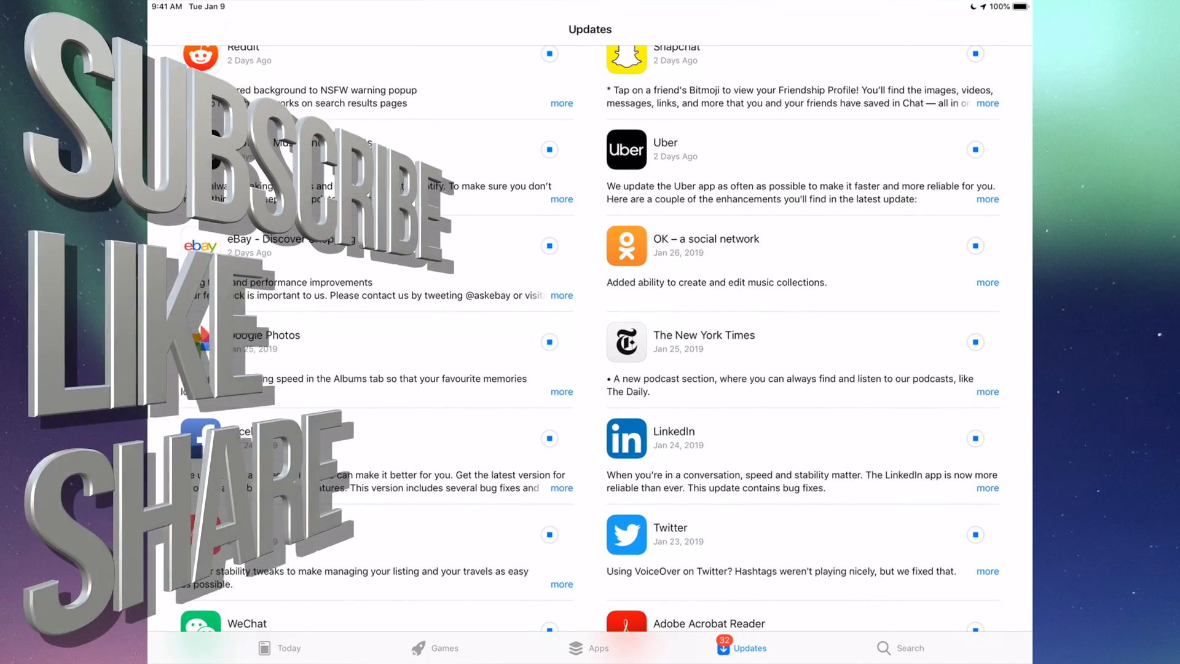
pyautogui.scroll(-3)
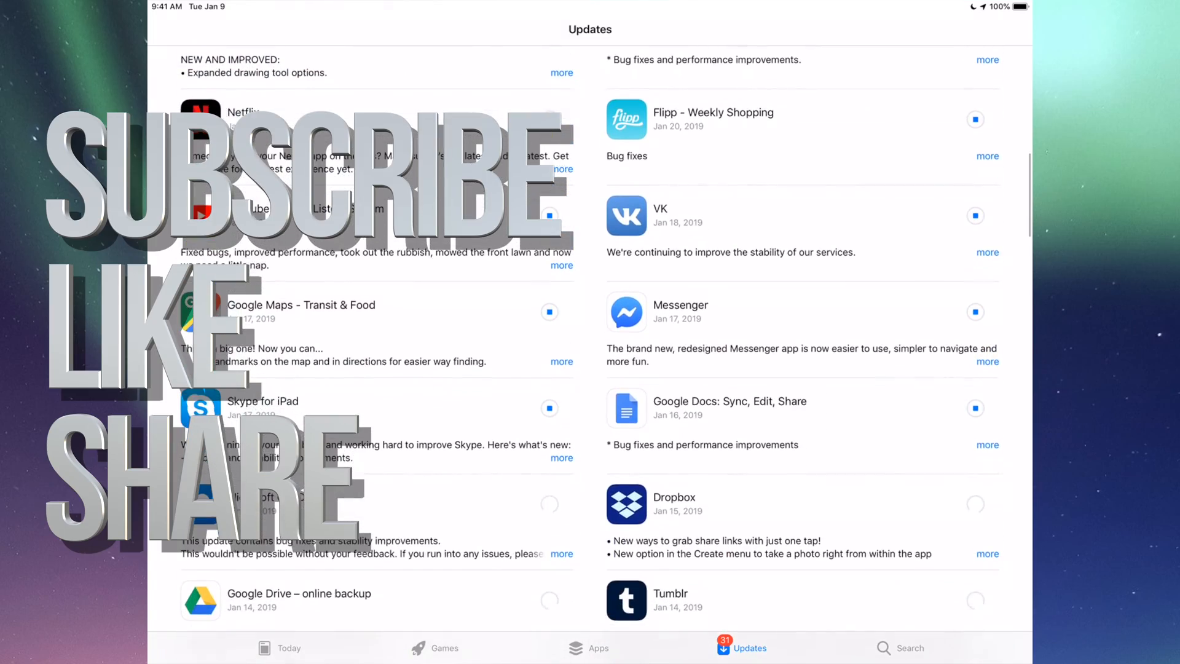